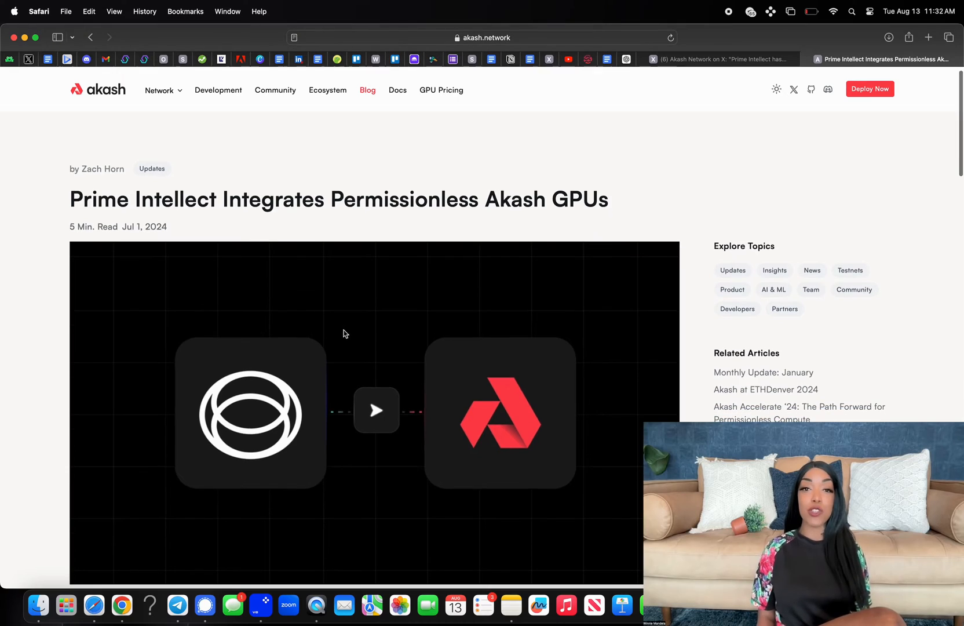
# Scroll through the Prime Intellect GPU integration post down to its Get Started section.
pyautogui.scroll(-3)
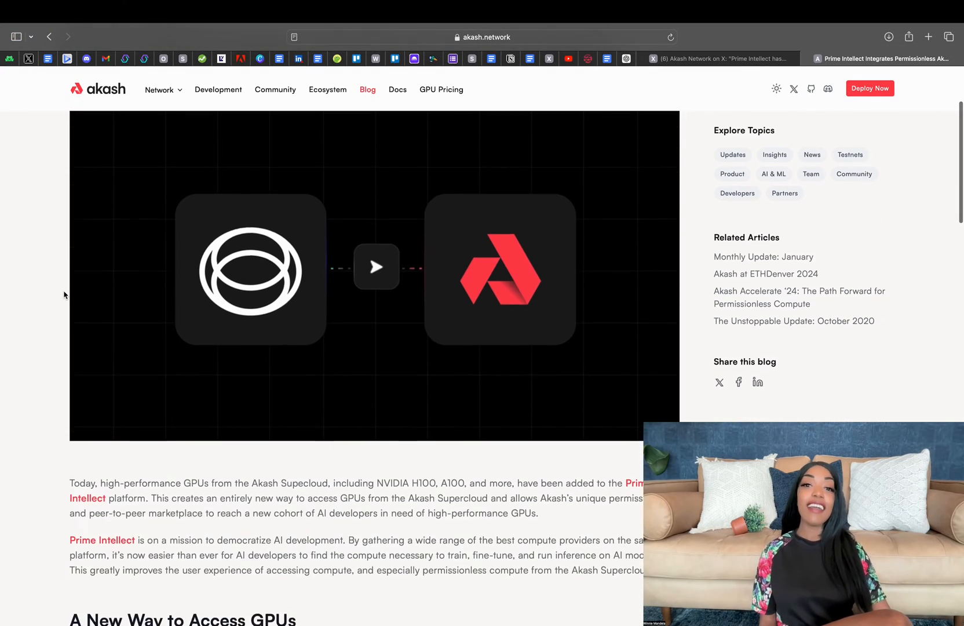
pyautogui.scroll(-3)
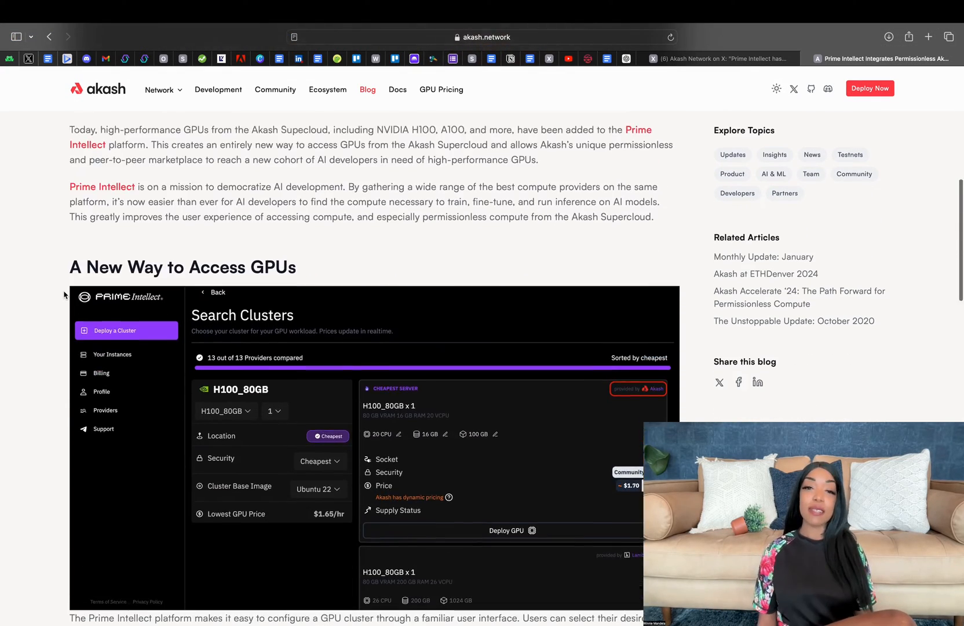
pyautogui.scroll(-3)
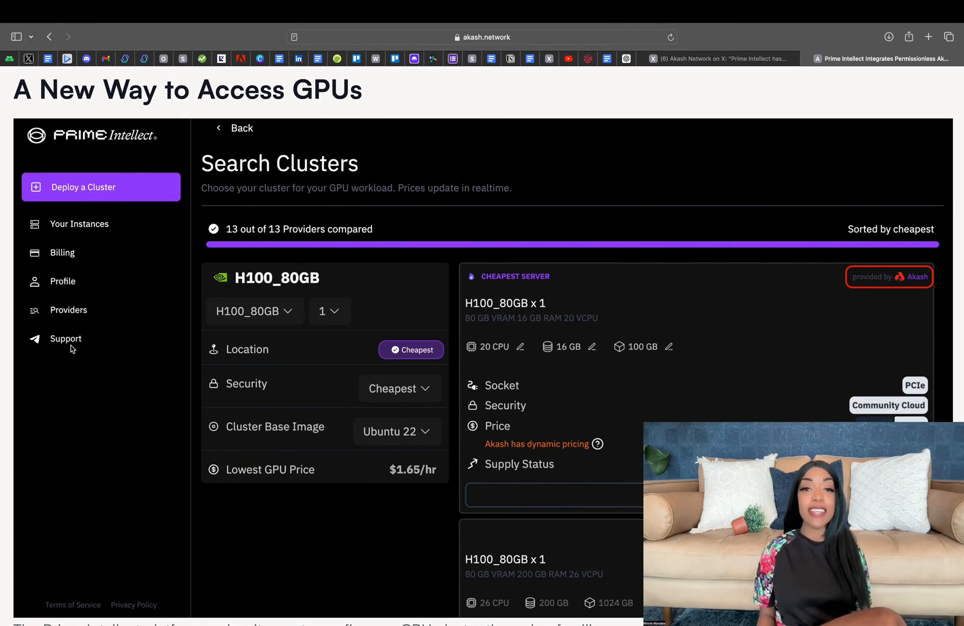
pyautogui.scroll(-3)
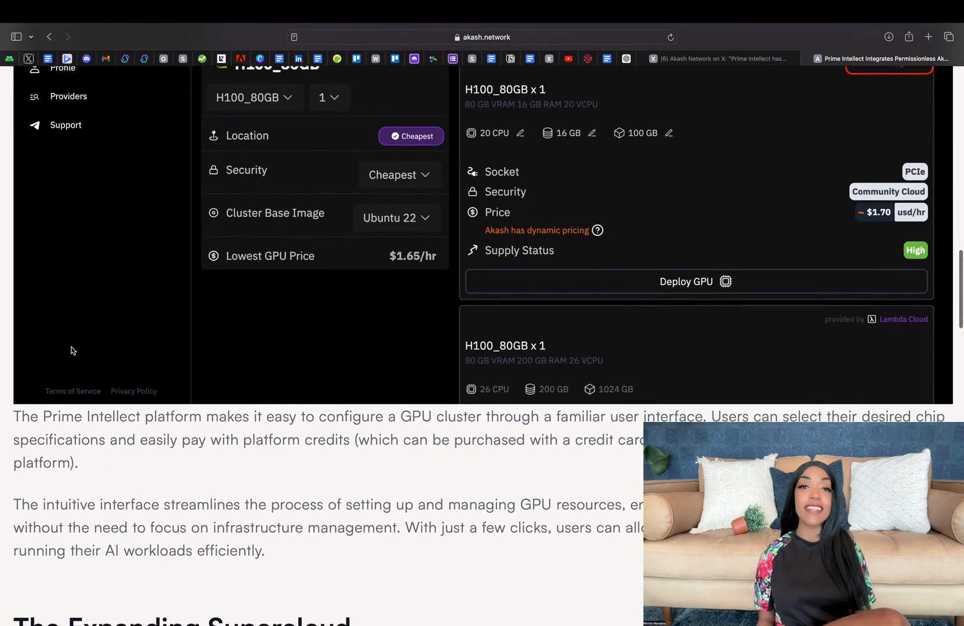
pyautogui.scroll(-3)
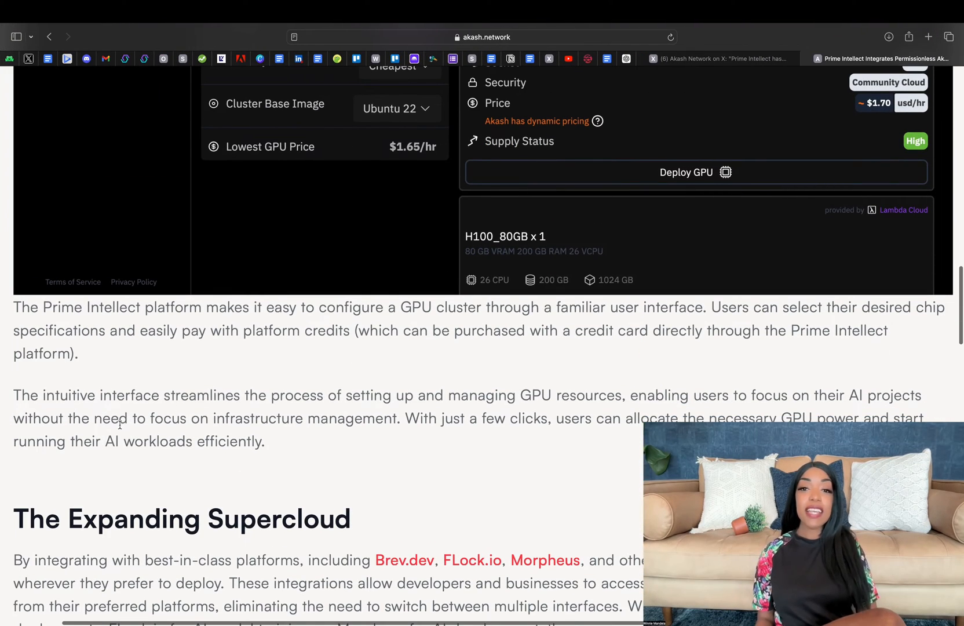
pyautogui.scroll(-3)
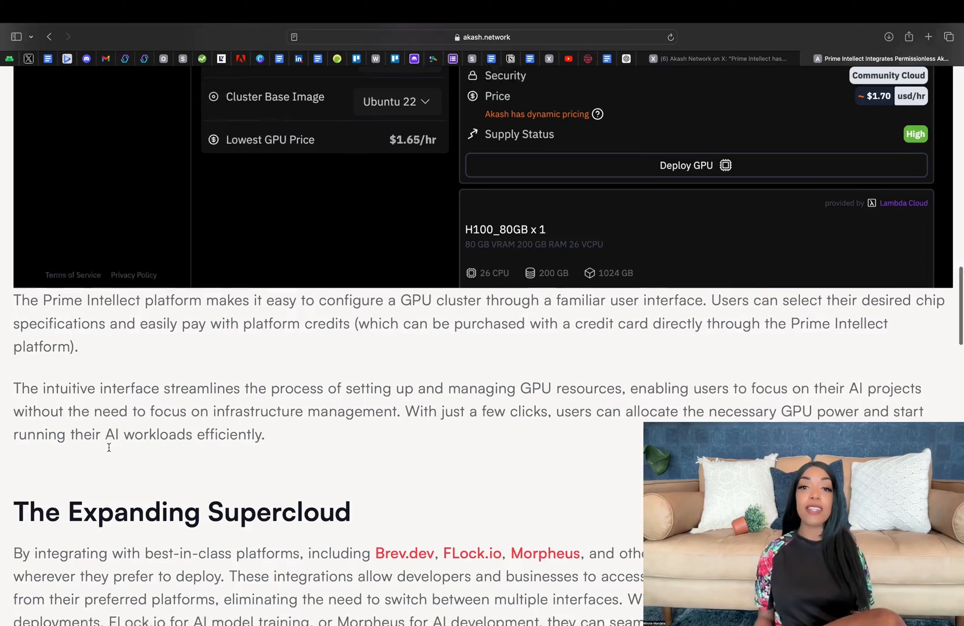
pyautogui.scroll(-3)
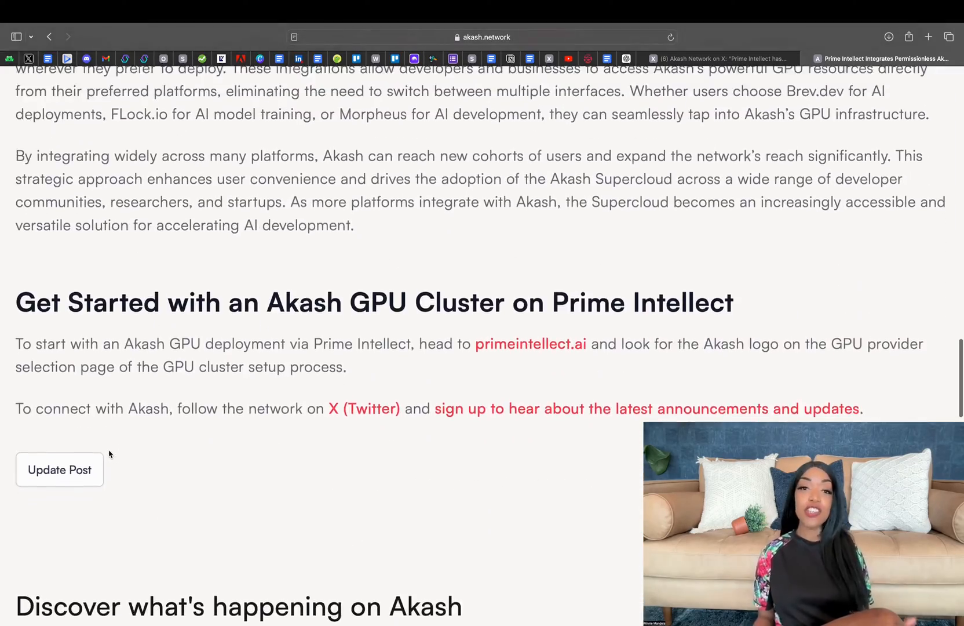
# Visit primeintellect.ai from the post and read the Compute section through key features and roadmap.
pyautogui.click(529, 344)
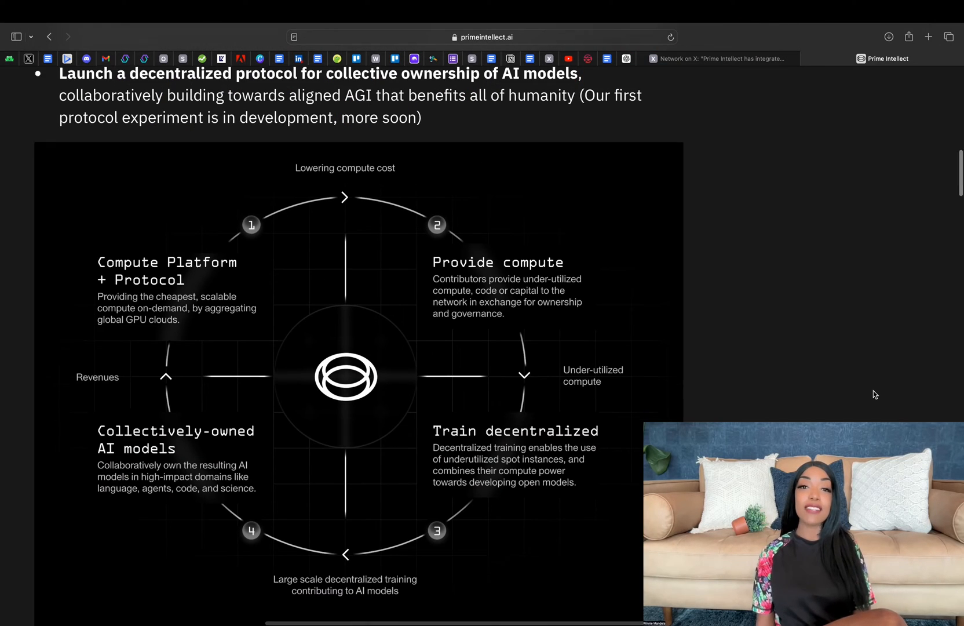
pyautogui.scroll(-3)
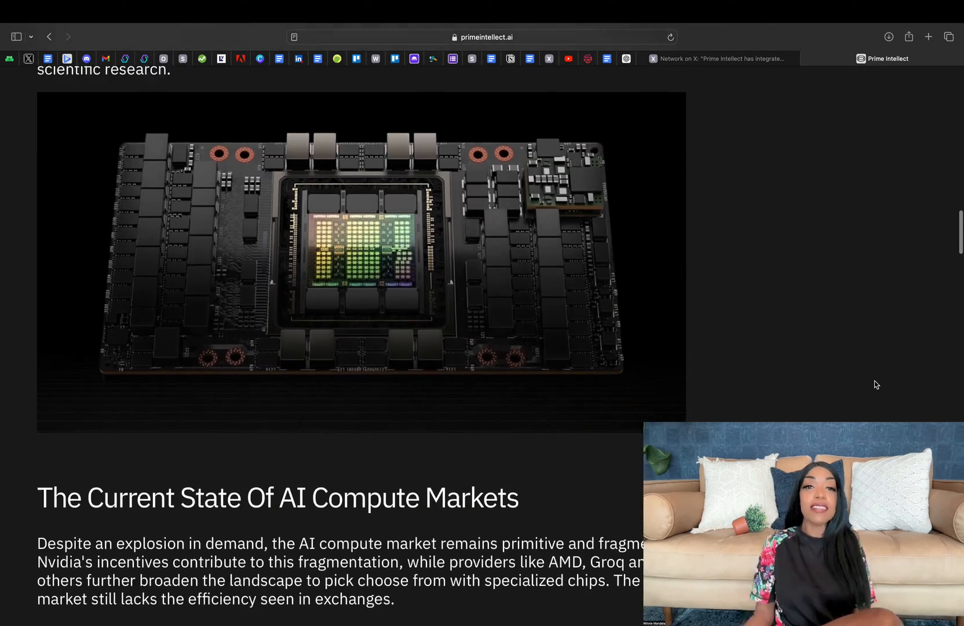
pyautogui.scroll(-3)
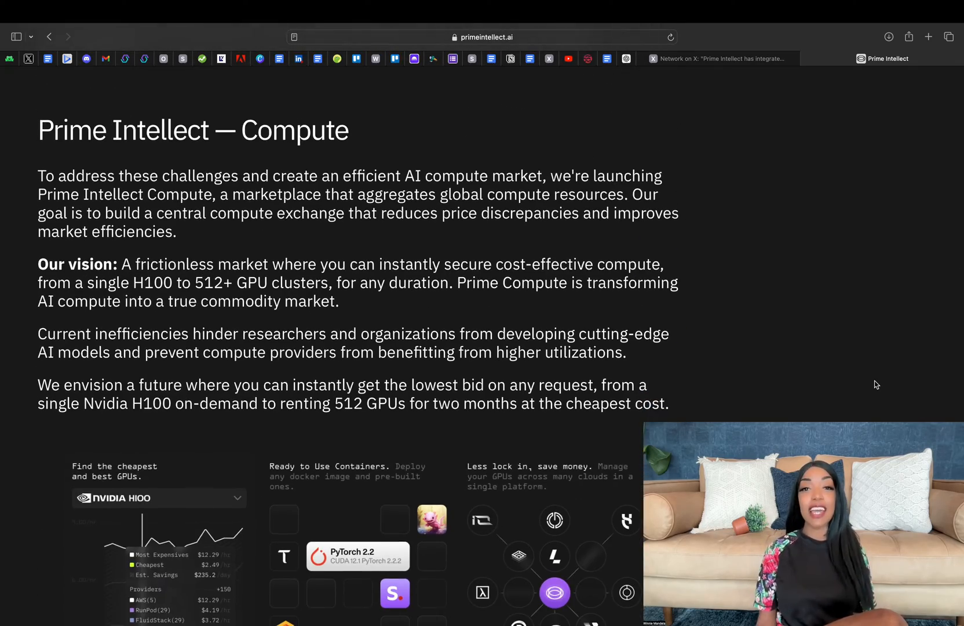
pyautogui.scroll(-3)
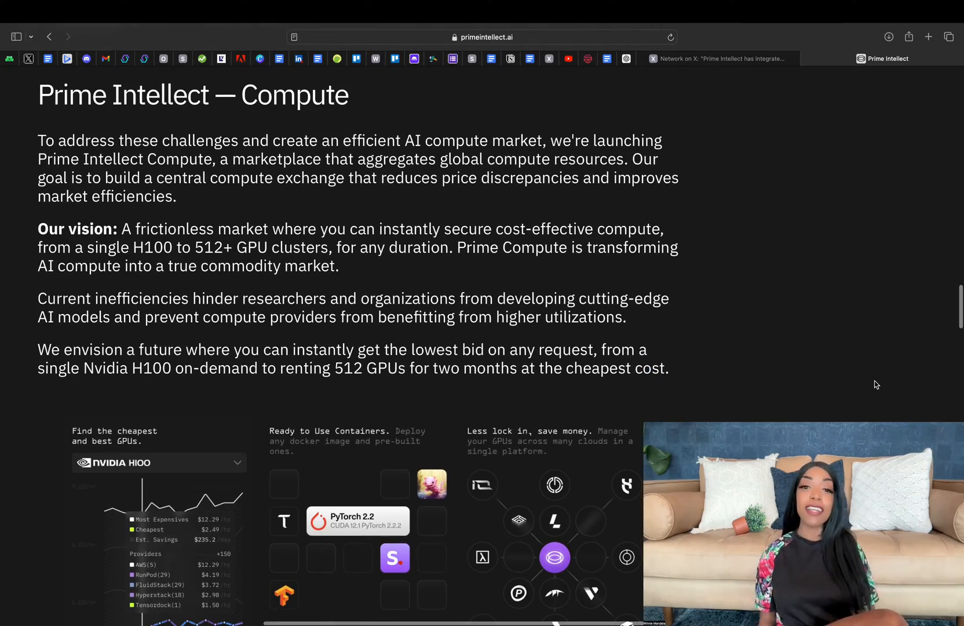
pyautogui.scroll(-3)
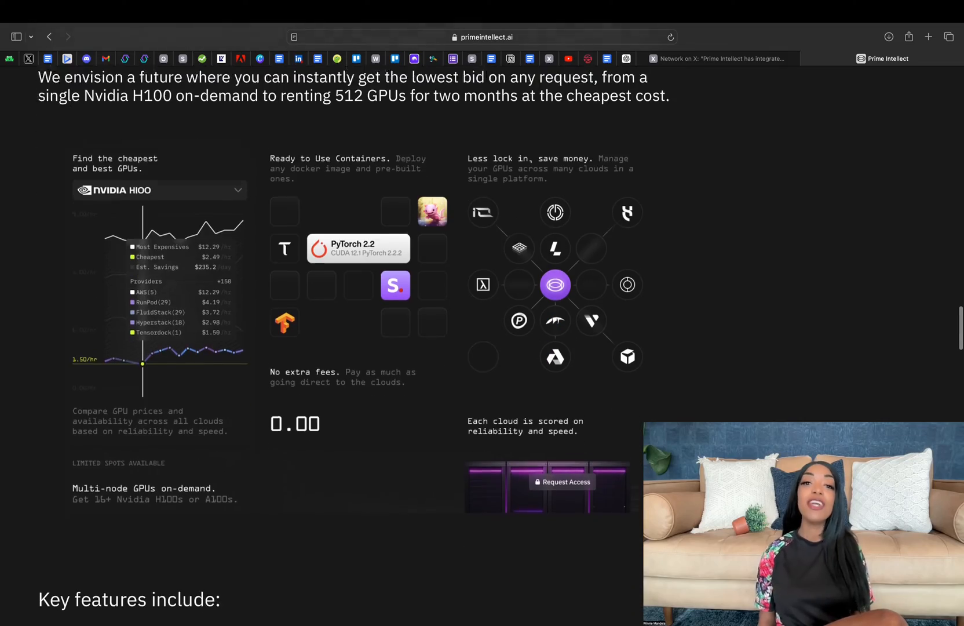
pyautogui.scroll(-3)
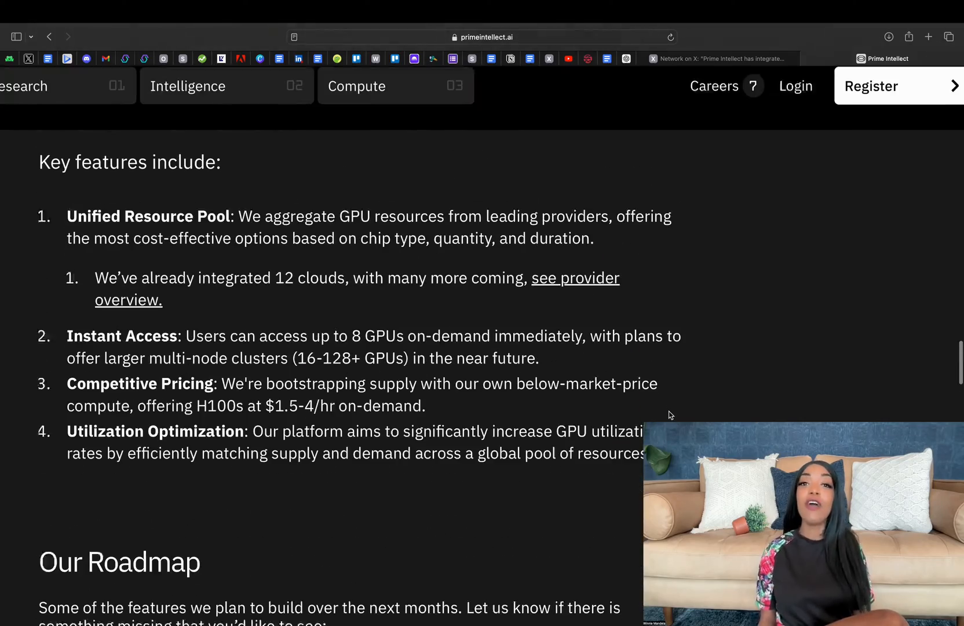
pyautogui.scroll(-3)
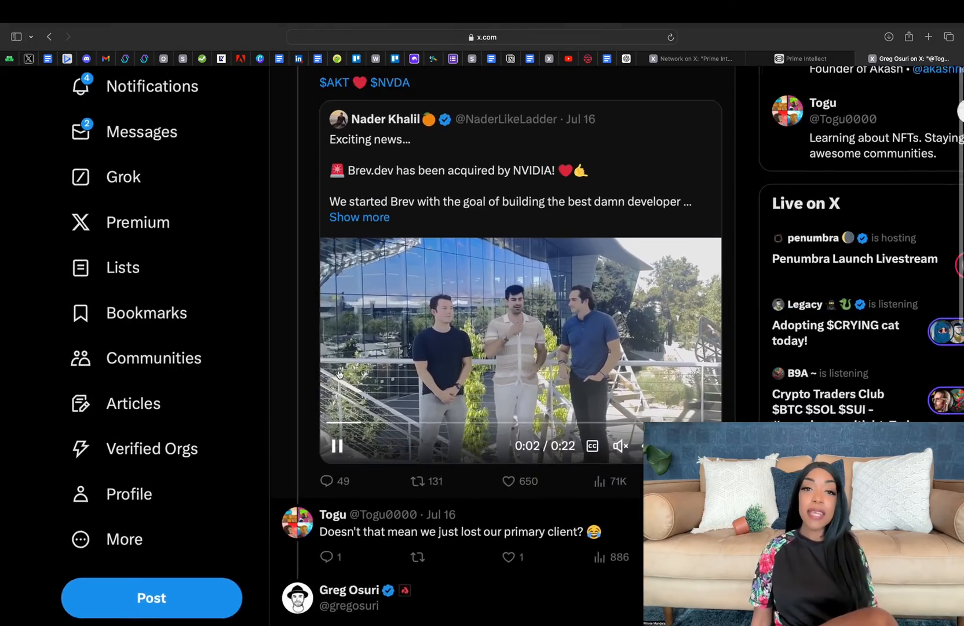
# Scroll the X article to the quoted passage on Nvidia acquiring Brev and Akash's recognition.
pyautogui.scroll(3)
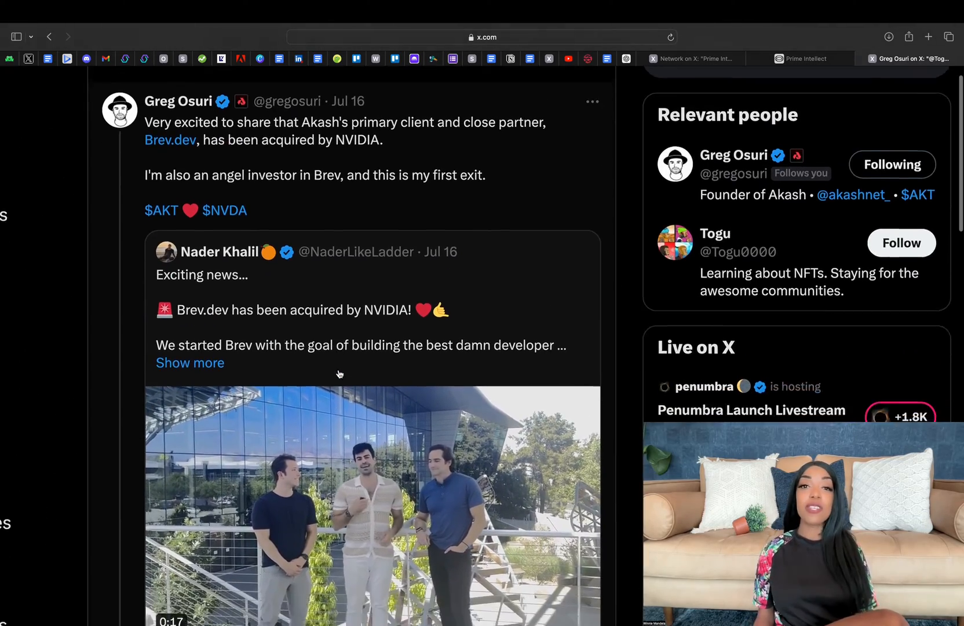
pyautogui.scroll(3)
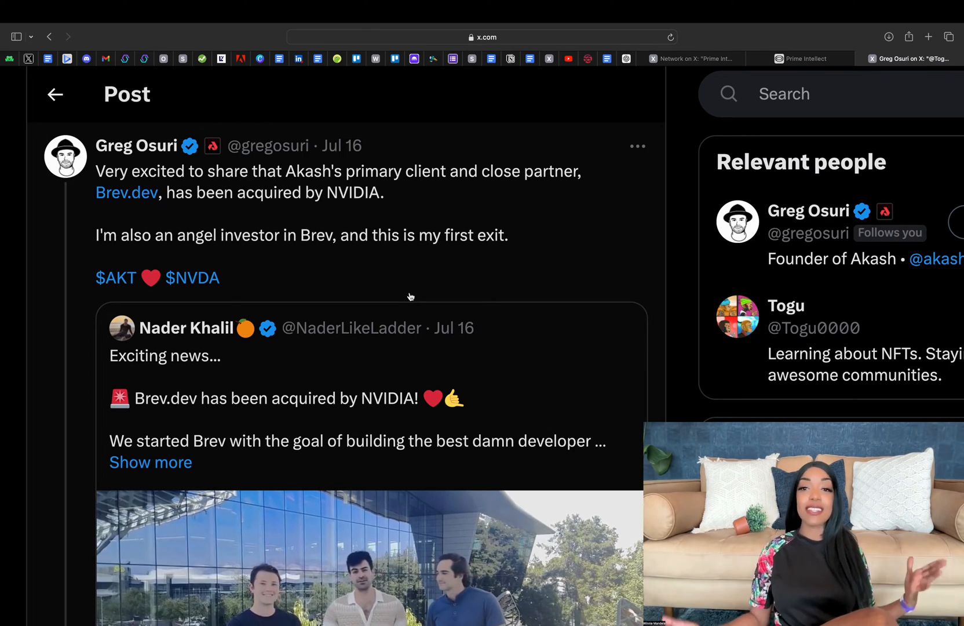
pyautogui.scroll(-3)
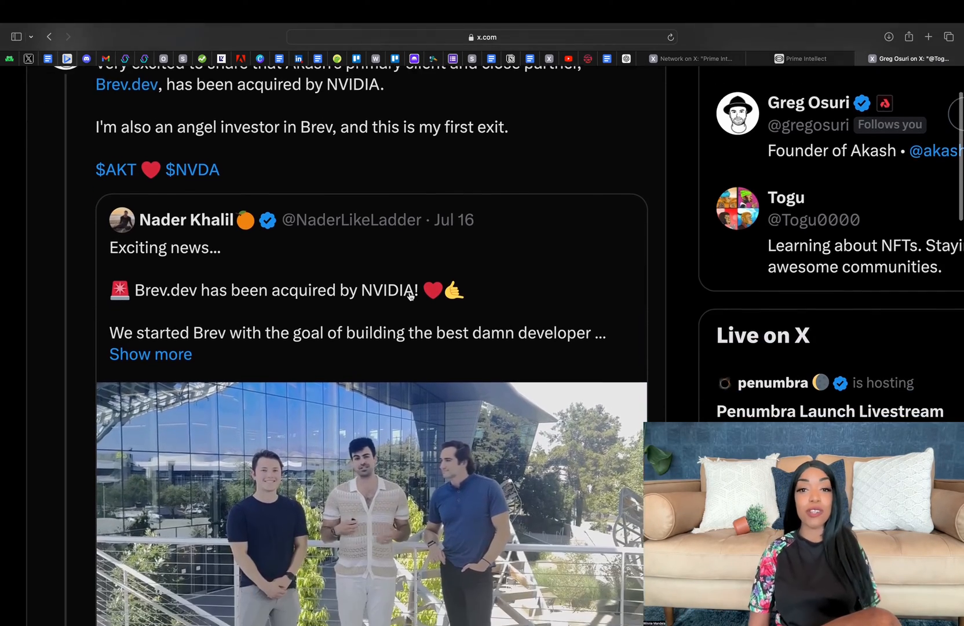
pyautogui.scroll(-3)
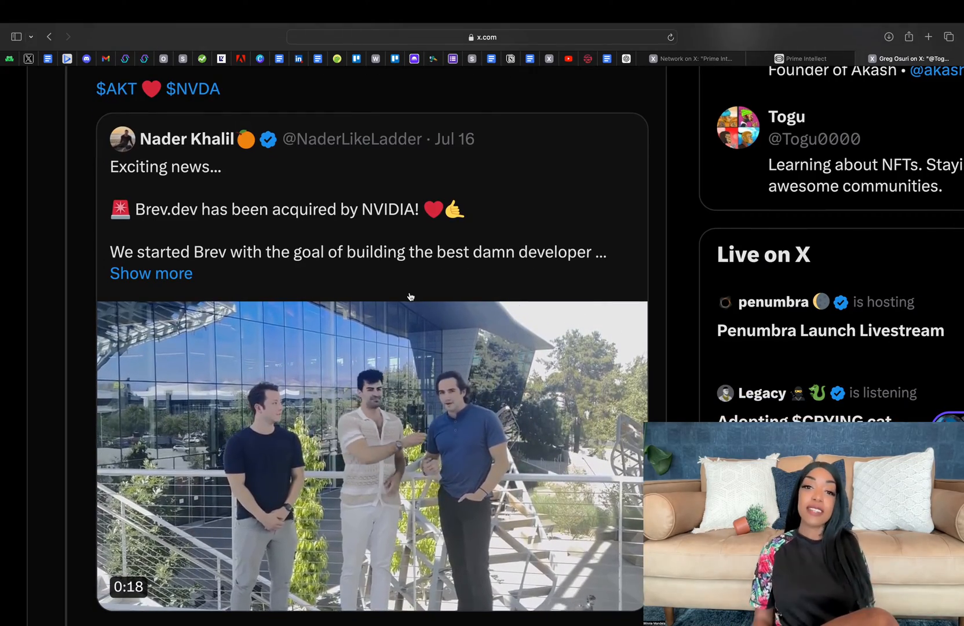
pyautogui.scroll(-3)
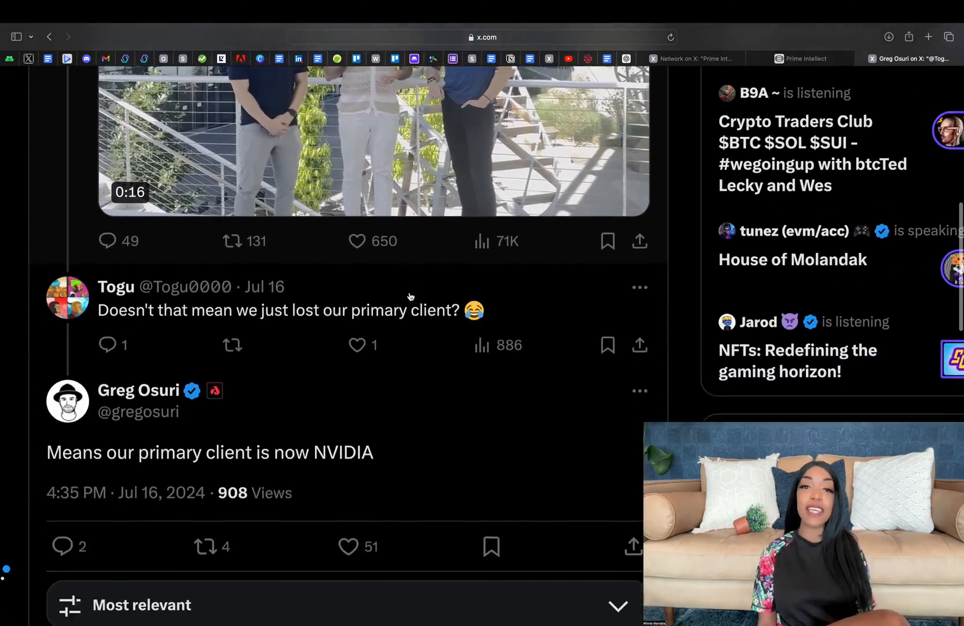
pyautogui.scroll(-3)
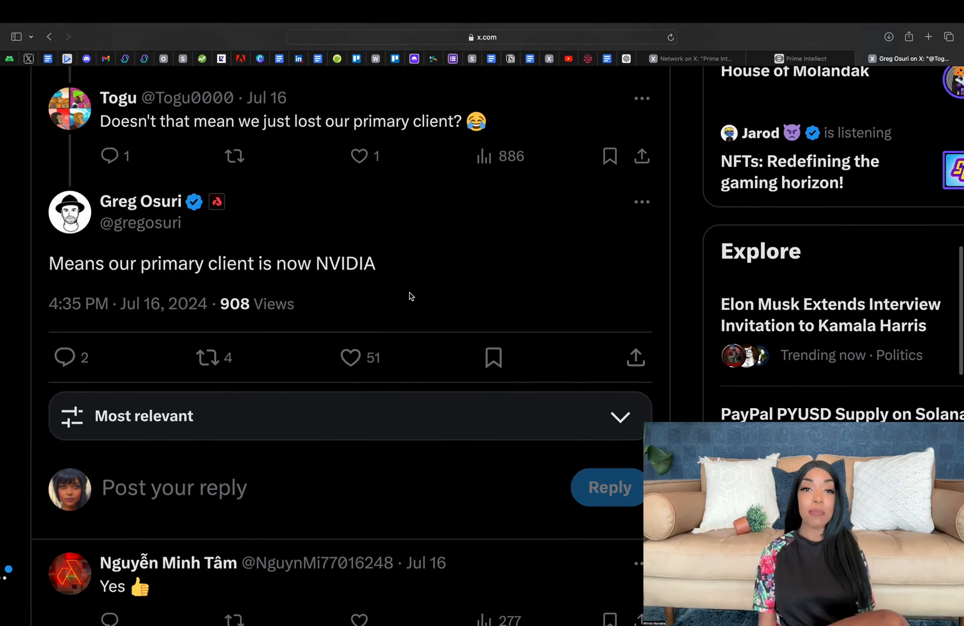
pyautogui.scroll(-3)
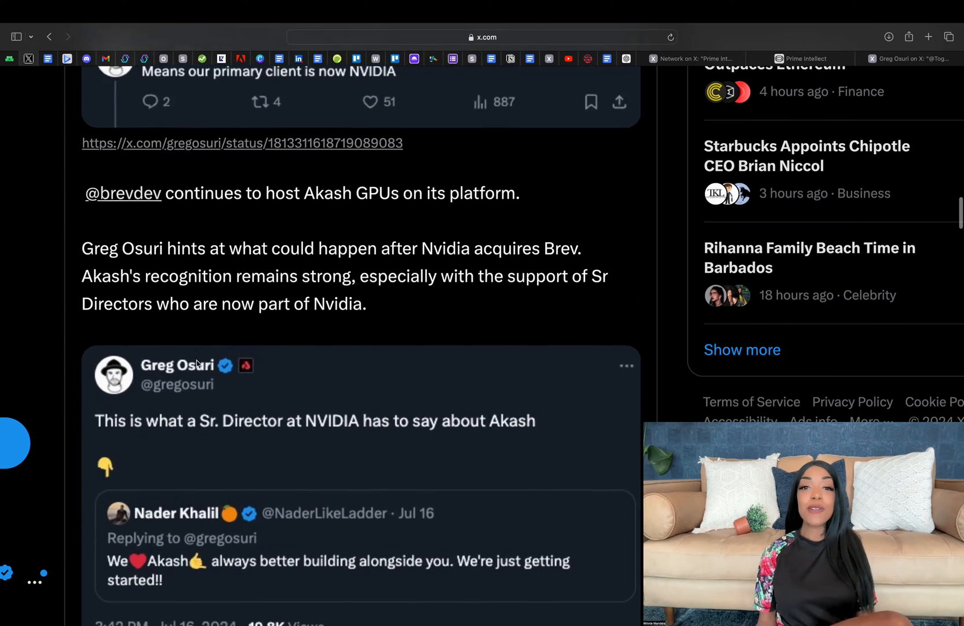
pyautogui.scroll(-3)
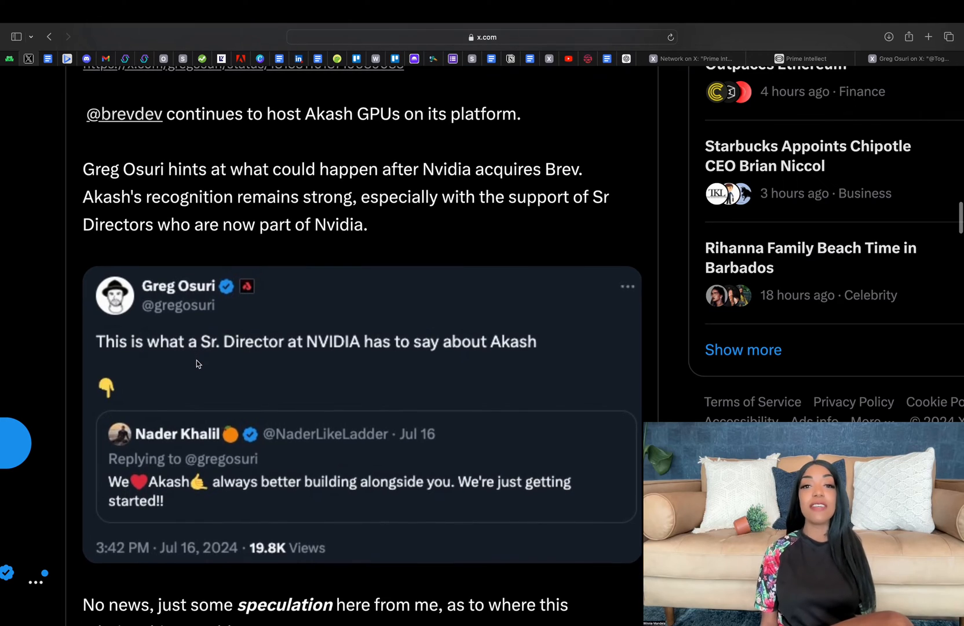
pyautogui.scroll(-3)
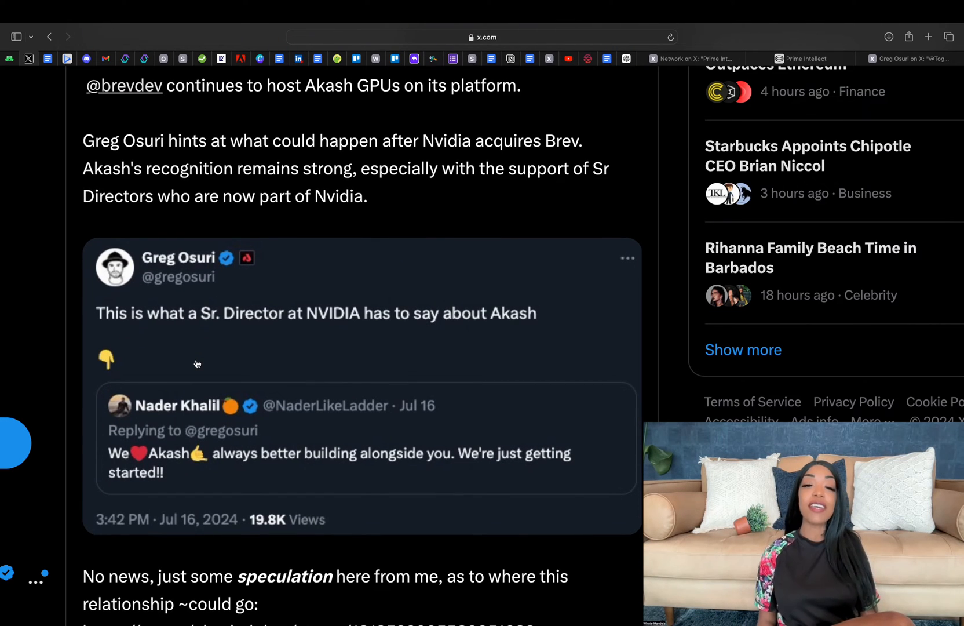
pyautogui.scroll(-3)
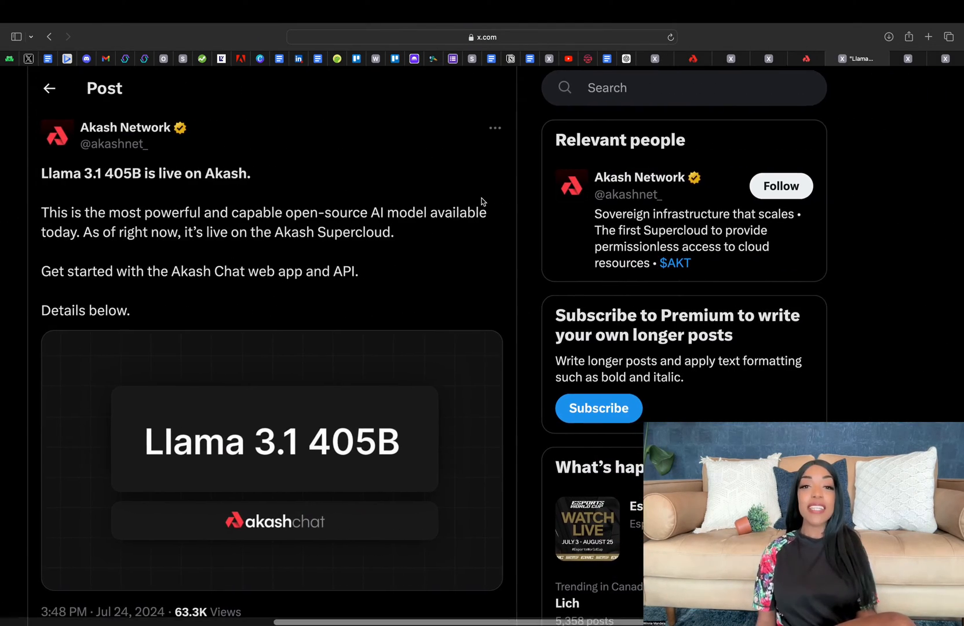
# Read the Llama 3.1 405B post, then view the Akash Chat 27 tokens-per-second post.
pyautogui.scroll(-3)
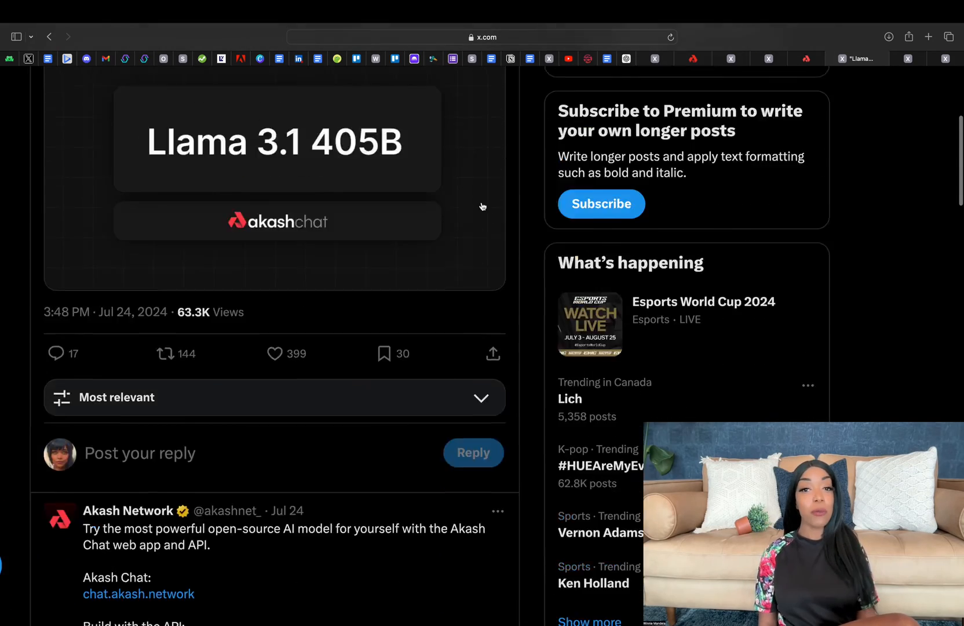
pyautogui.click(275, 138)
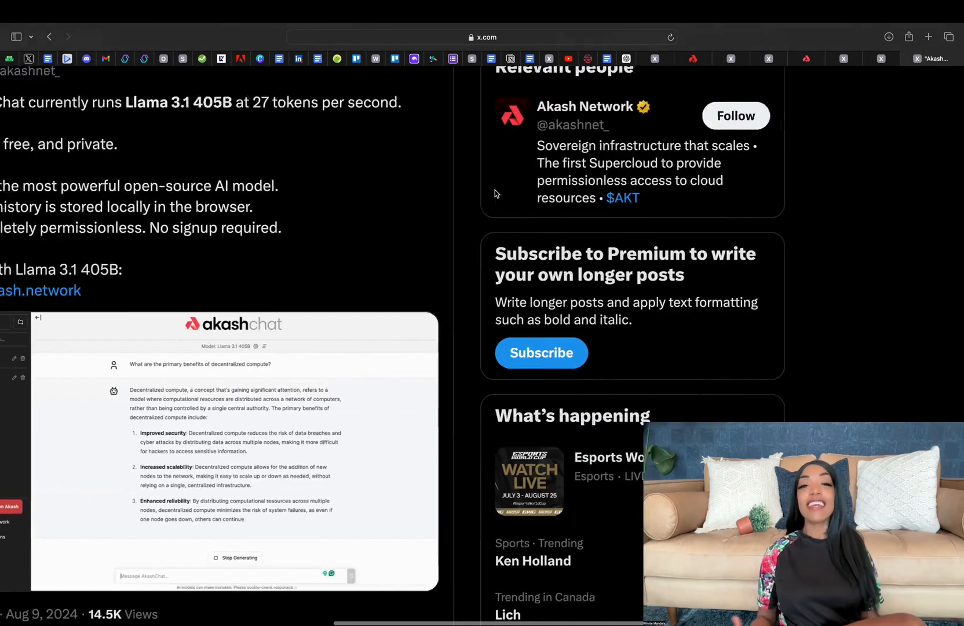
pyautogui.scroll(3)
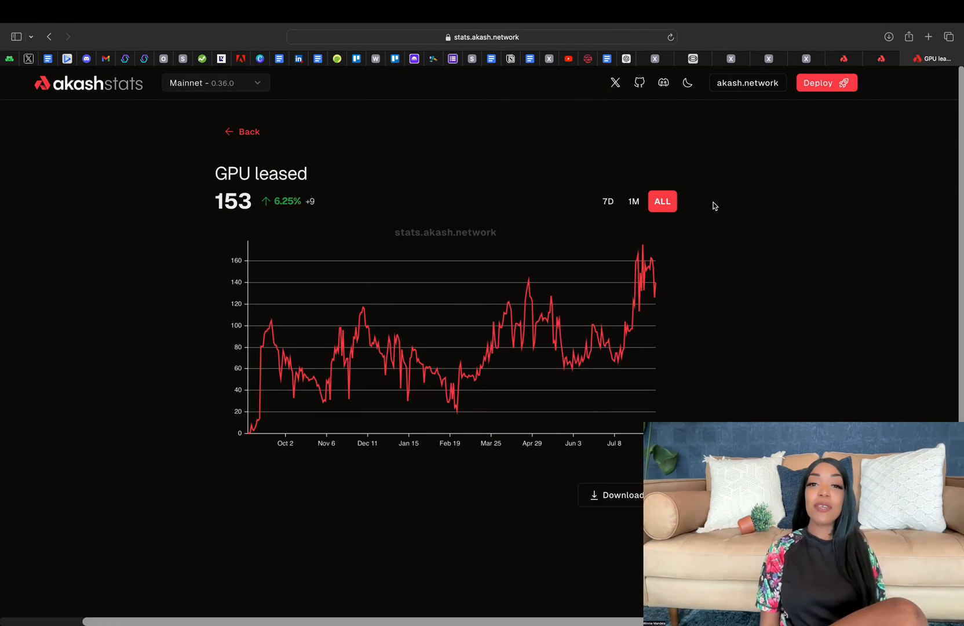
pyautogui.moveTo(499, 149)
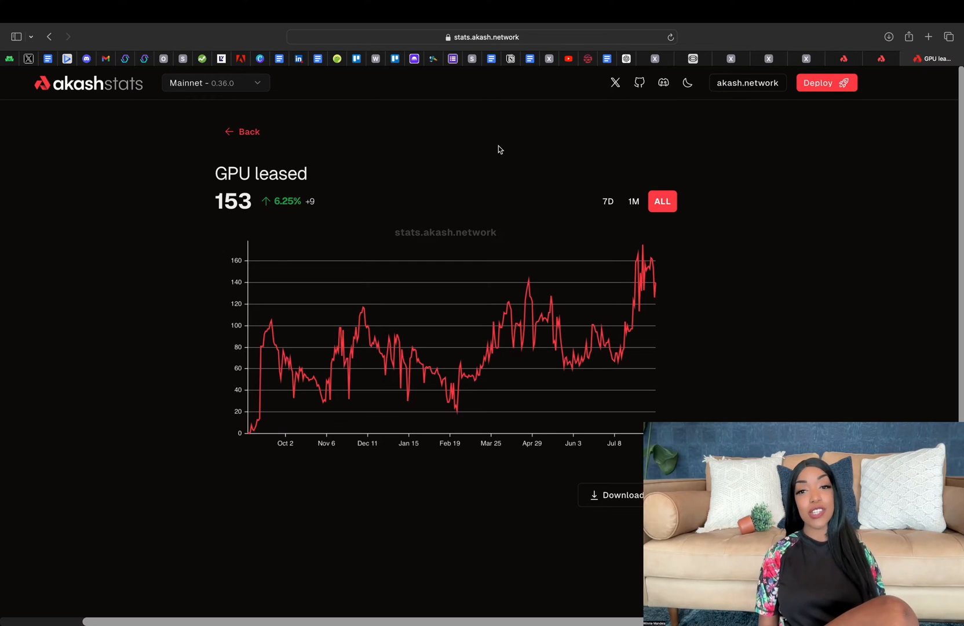
pyautogui.moveTo(320, 144)
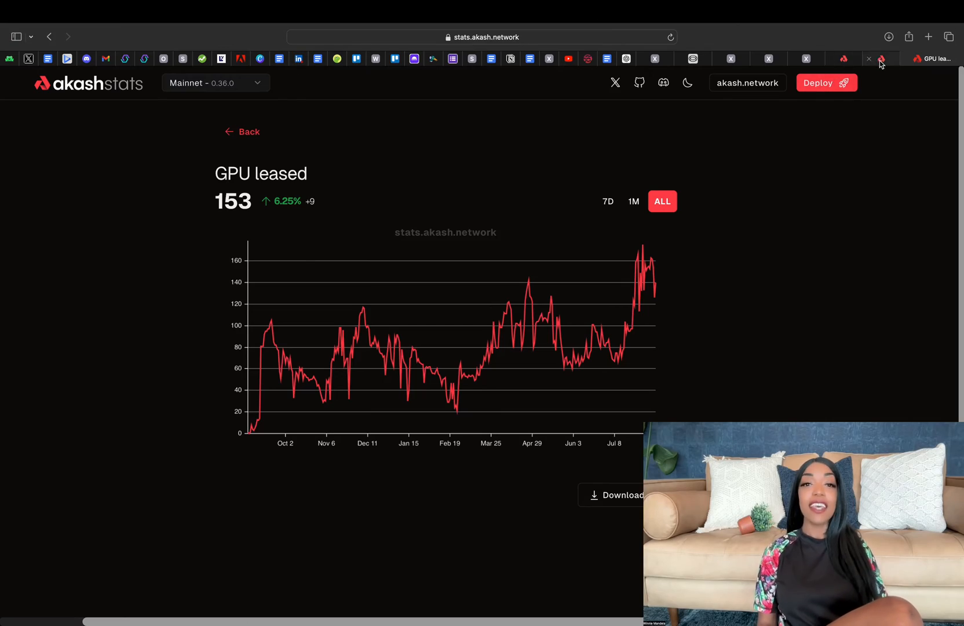
# Leave the 153-GPU leased chart for Greg Osuri's Llama 3.1 inflection-point post.
pyautogui.click(917, 58)
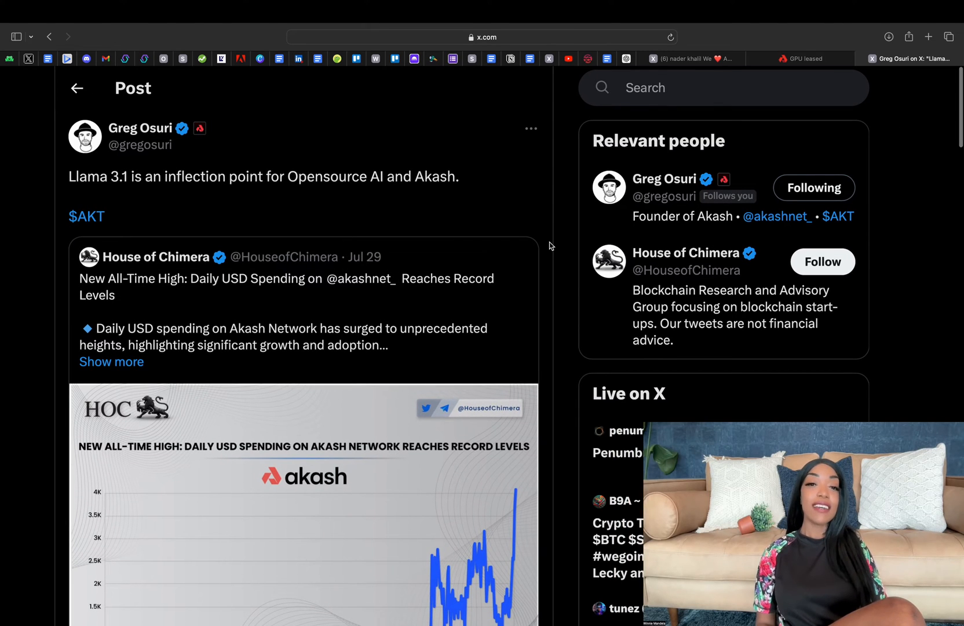
# Read the founder's Llama 3.1 quote post with the record daily-spending chart.
pyautogui.scroll(-3)
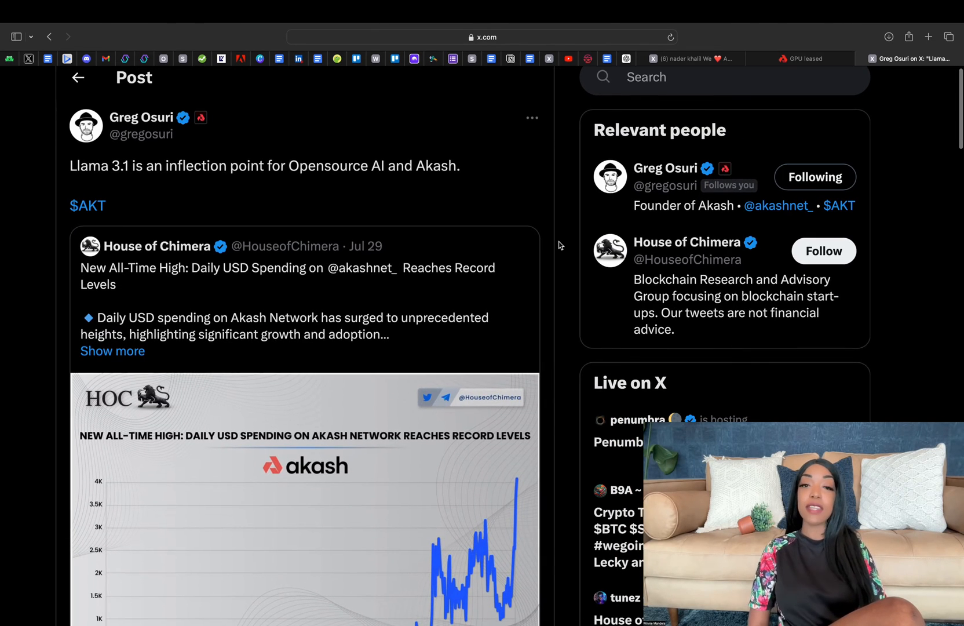
pyautogui.scroll(-3)
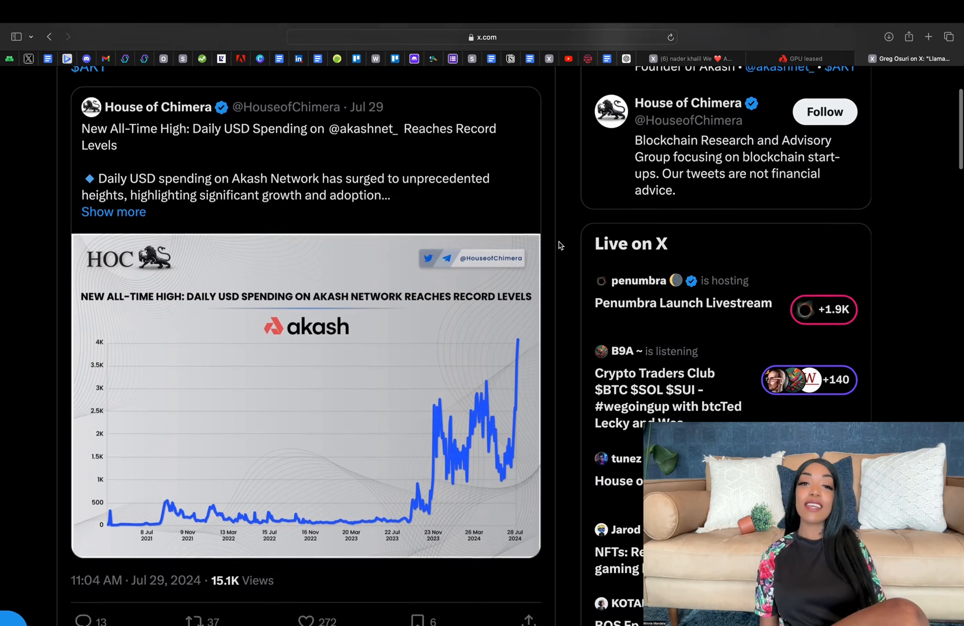
pyautogui.scroll(-3)
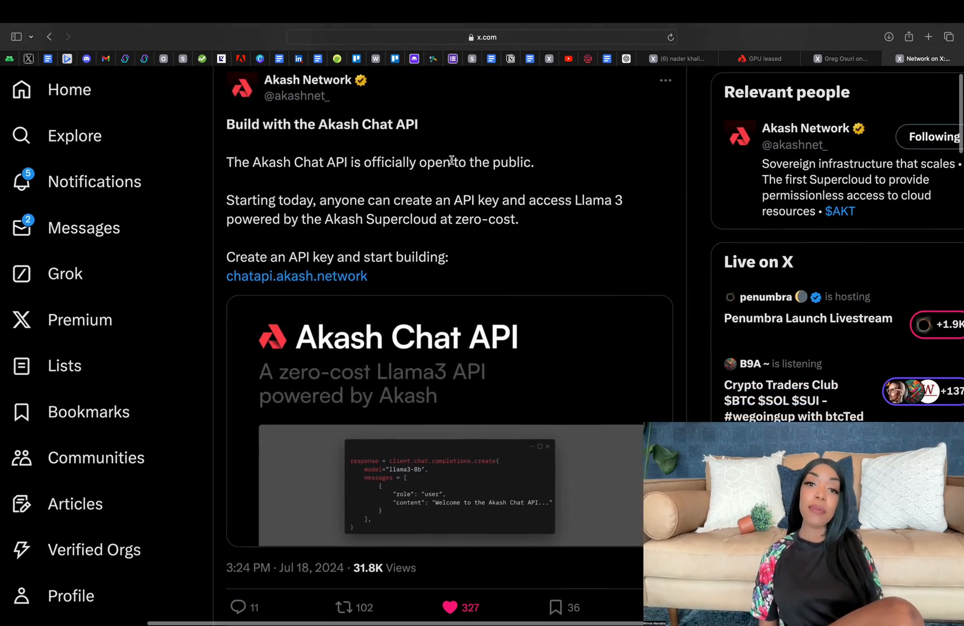
pyautogui.click(21, 37)
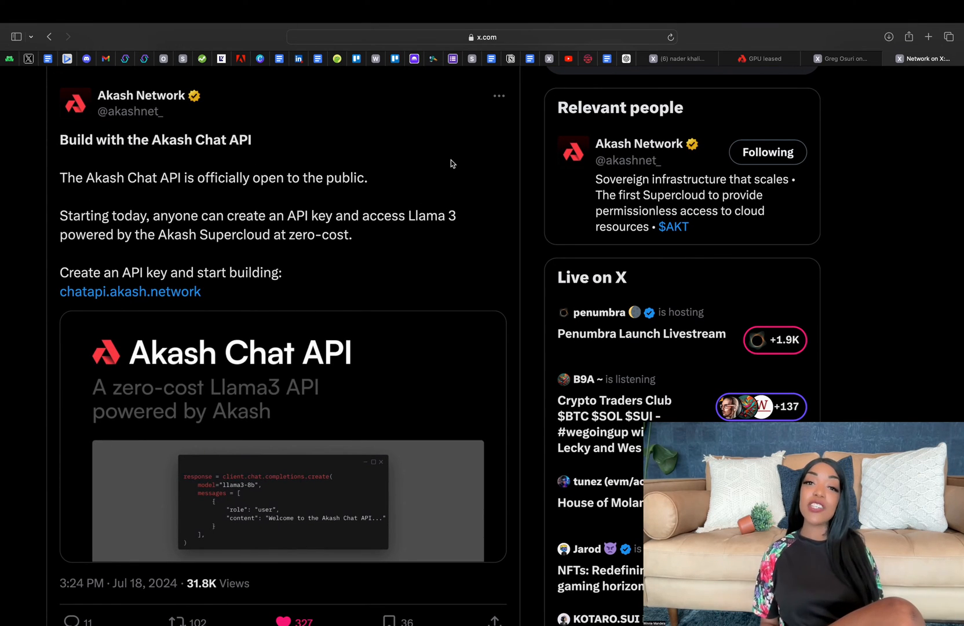
# Review the Akash Chat API announcement and follow its chatapi.akash.network link.
pyautogui.scroll(3)
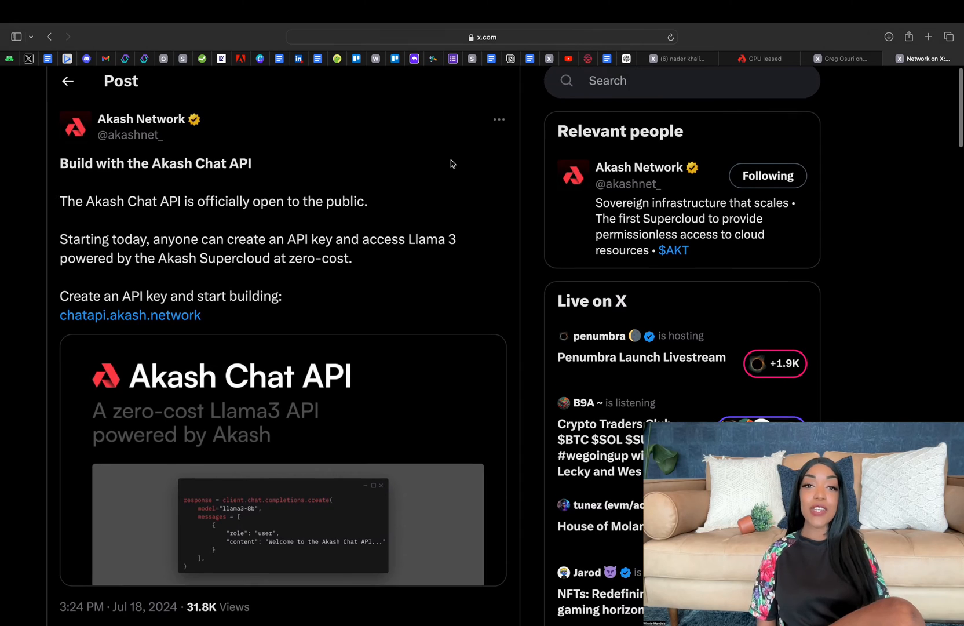
pyautogui.scroll(-3)
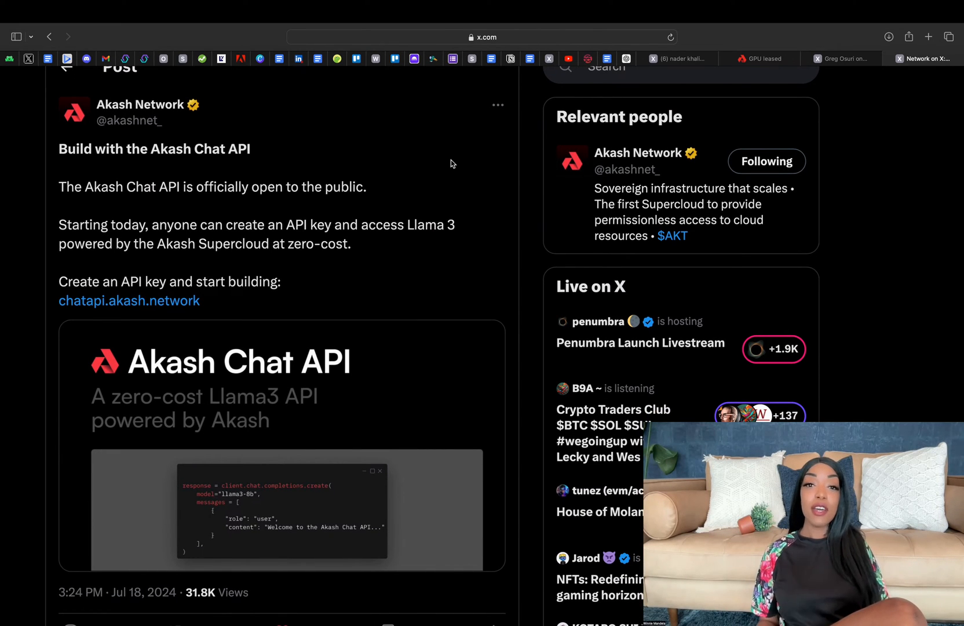
pyautogui.moveTo(238, 334)
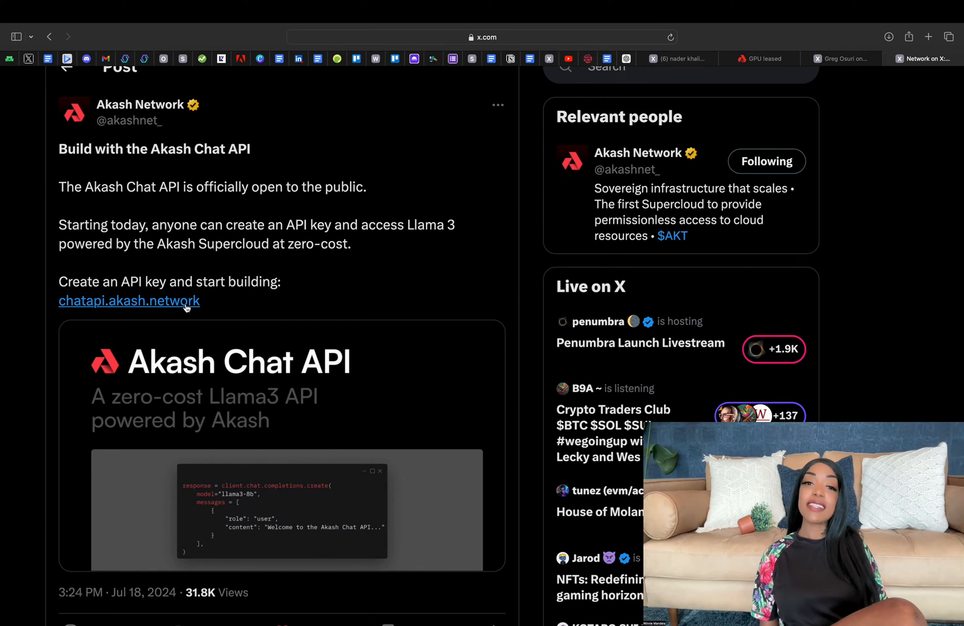
pyautogui.click(129, 300)
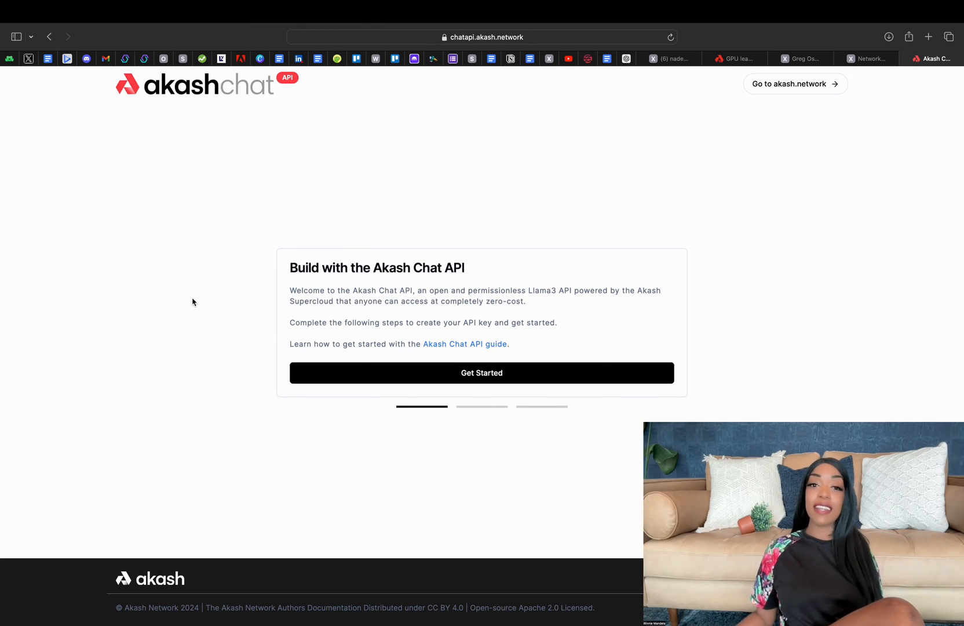
# Choose Get Started to reach the Generate API key form.
pyautogui.click(481, 372)
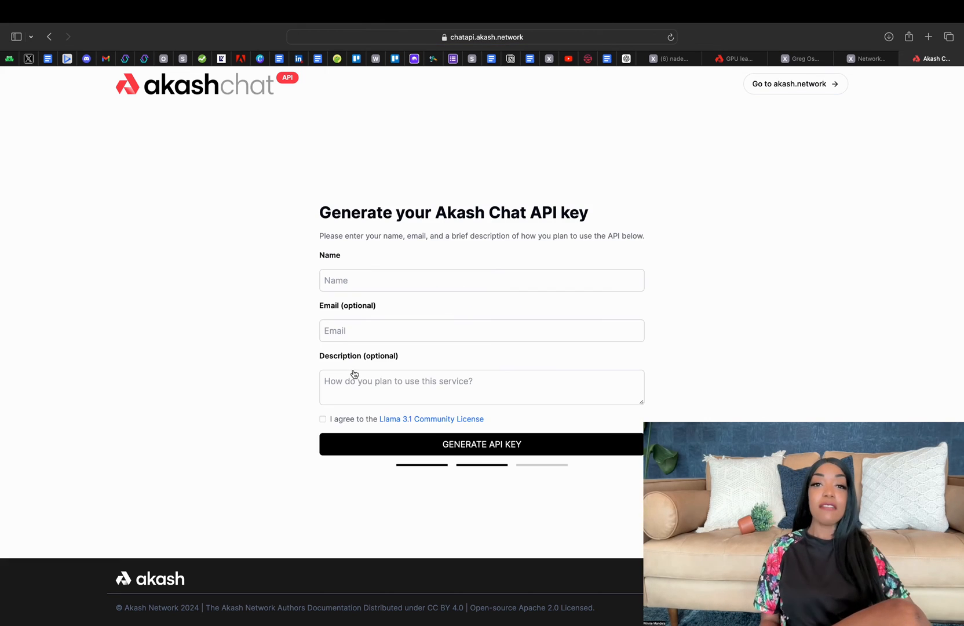
pyautogui.moveTo(26, 73)
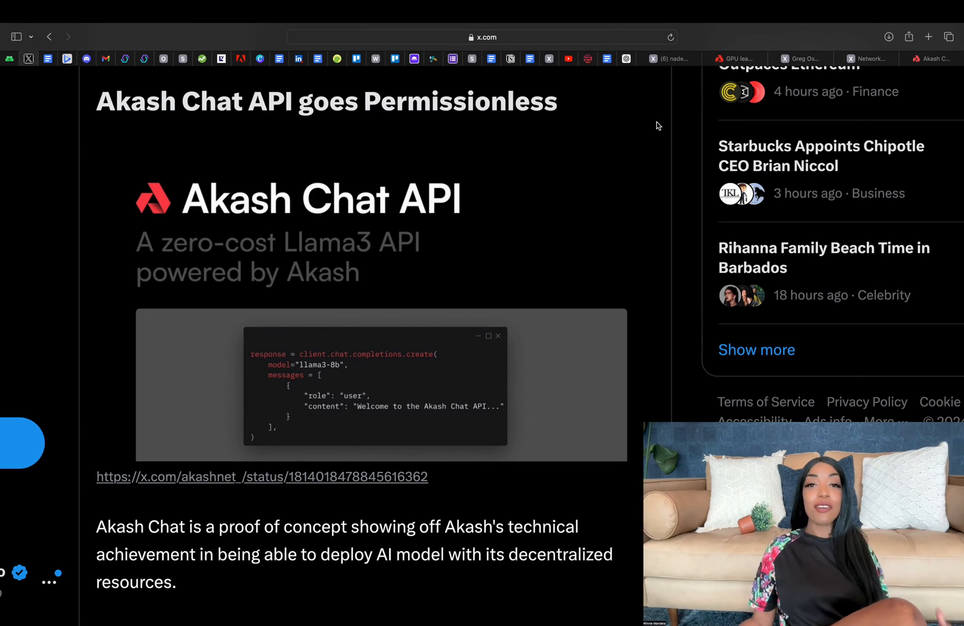
# View the Llama 3.1 405B image full size in the X article.
pyautogui.scroll(-3)
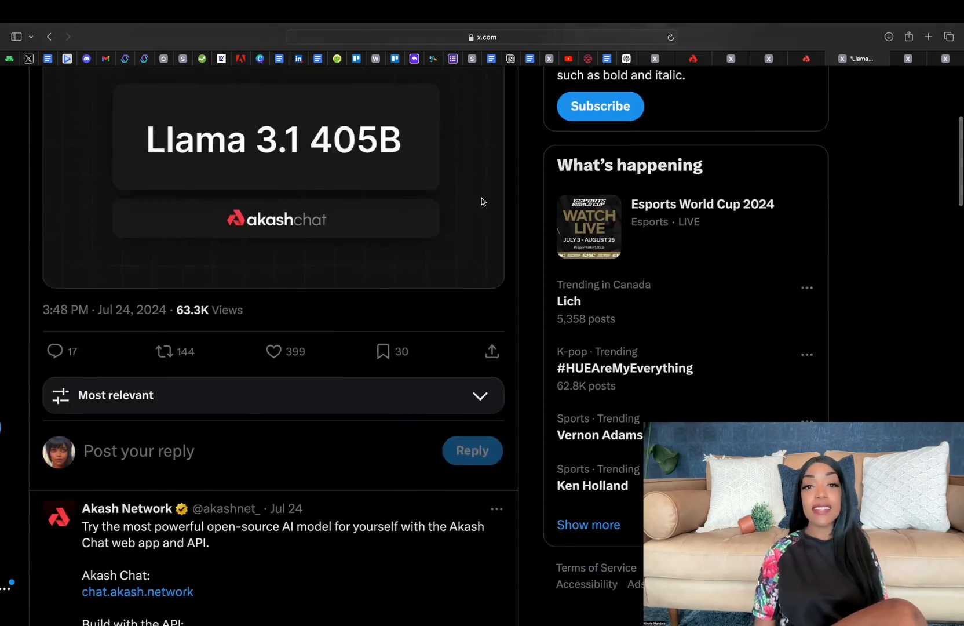
pyautogui.click(274, 139)
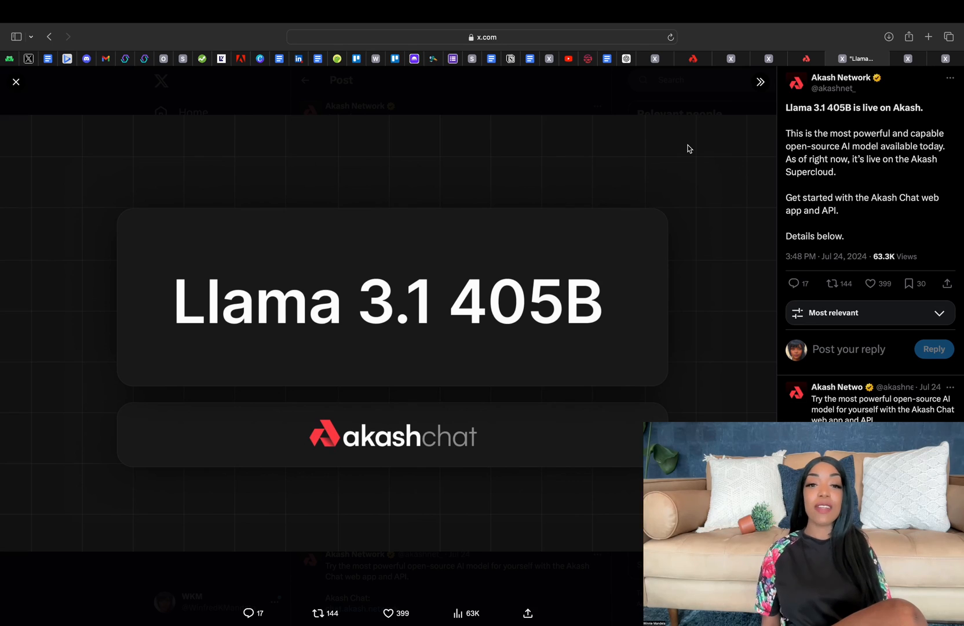
# Move to Greg Osuri's Pong-in-Python post and let its demo video play.
pyautogui.click(16, 81)
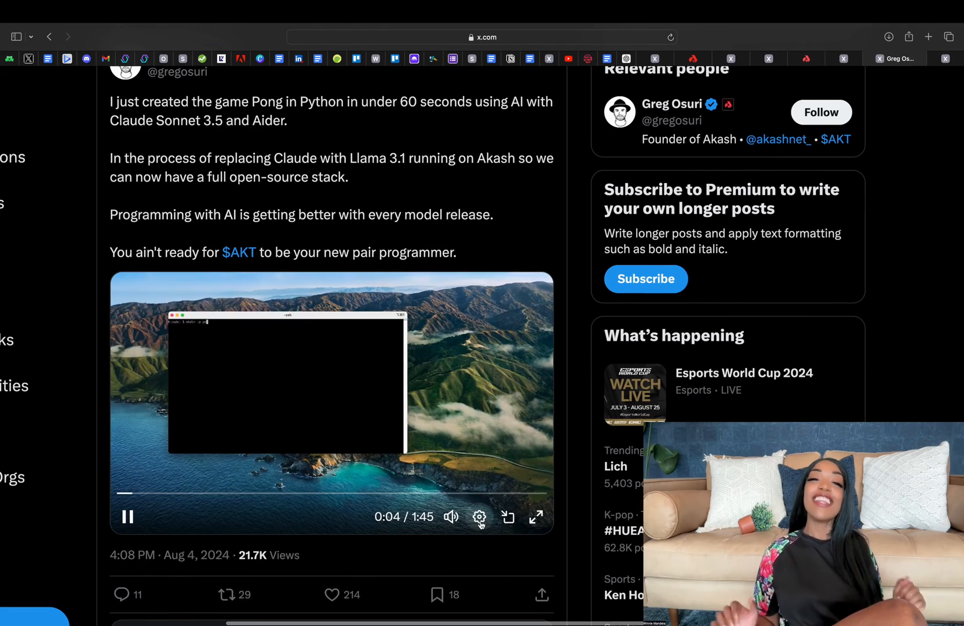
pyautogui.scroll(3)
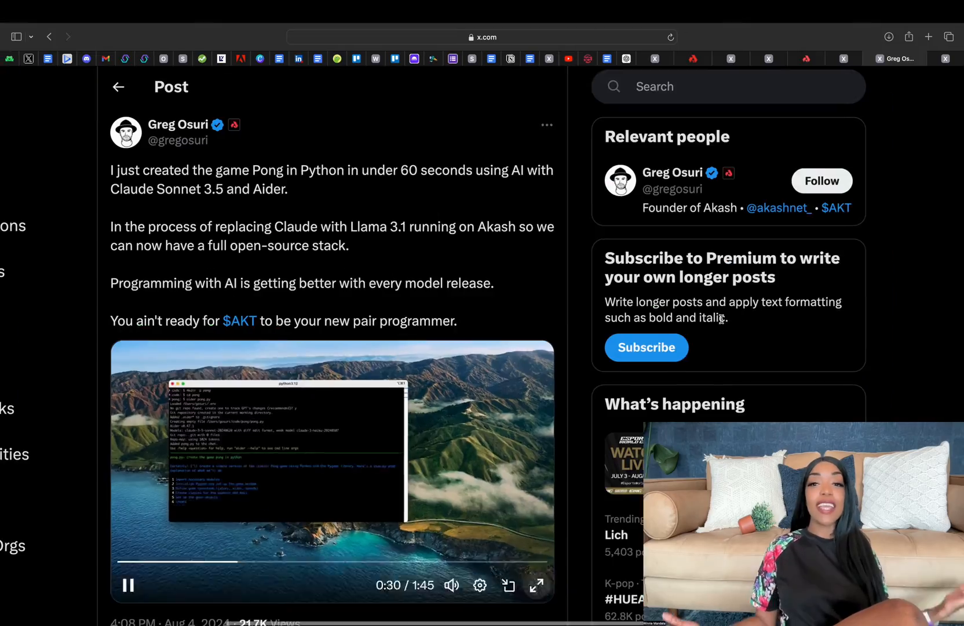
pyautogui.scroll(-3)
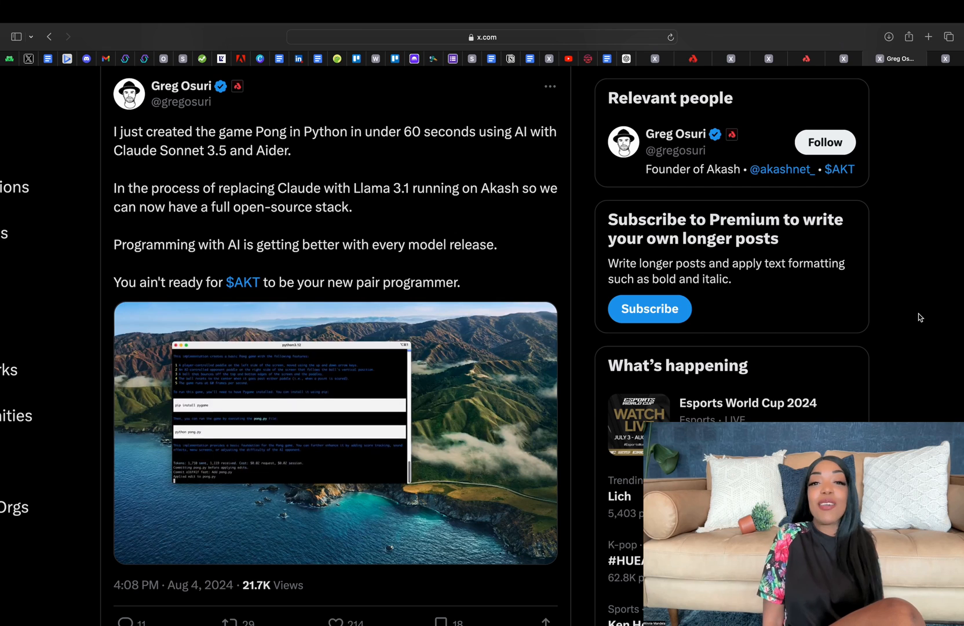